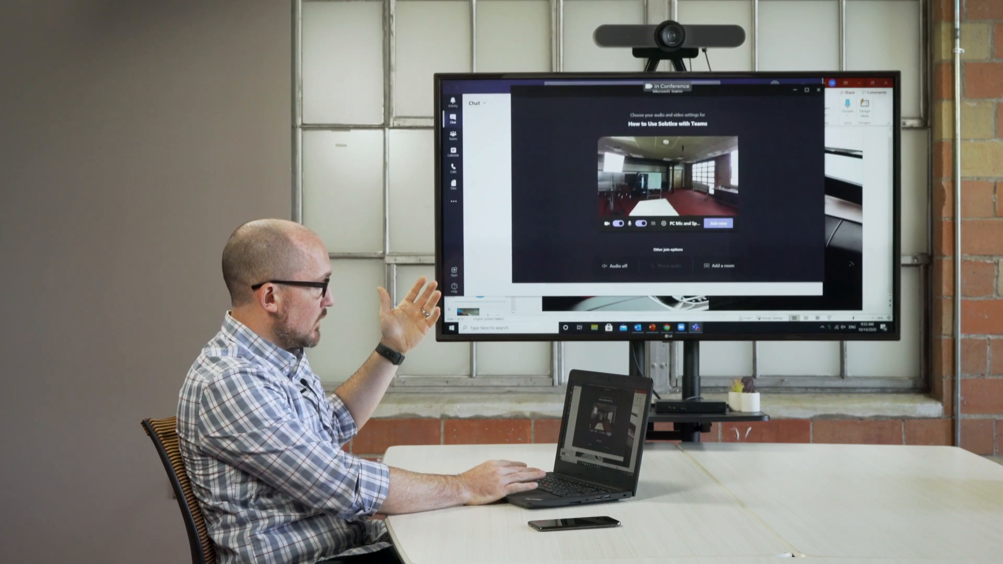
# Step: Join the 'How to Use Solstice with Teams' meeting from the pre-join screen
pyautogui.click(714, 224)
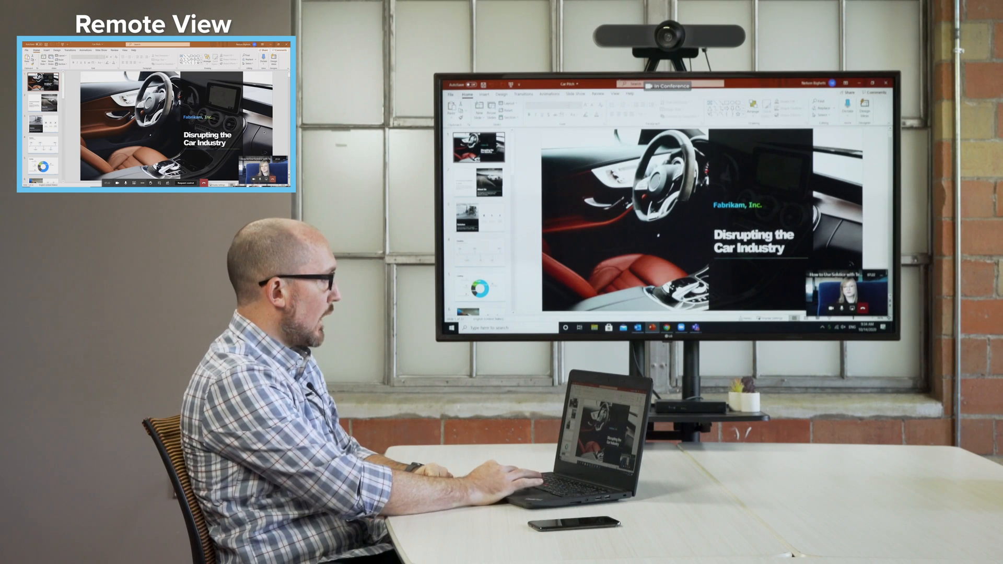
pyautogui.click(478, 182)
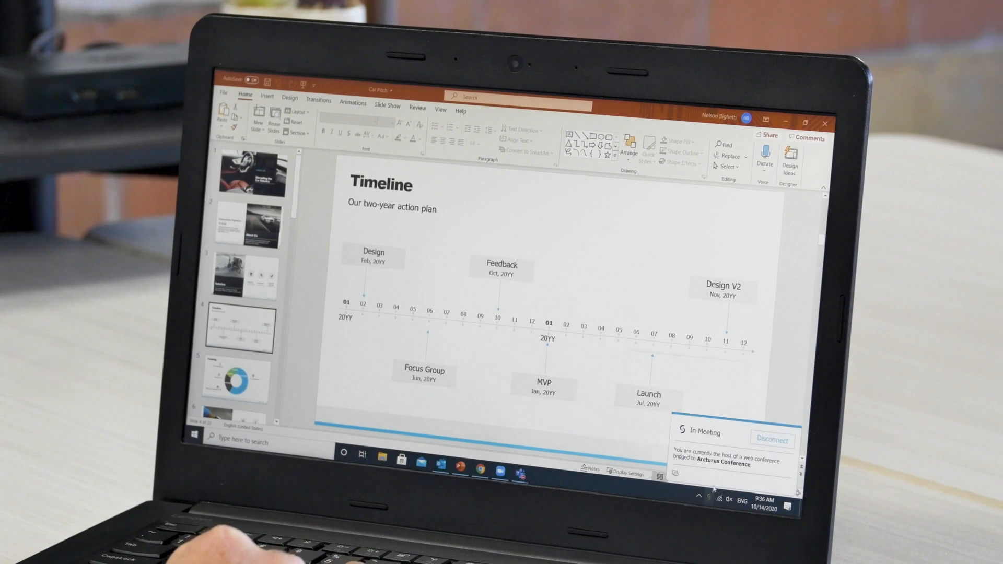
# Step: Disconnect from the Arcturus Conference room, bringing up the end-meeting confirmation
pyautogui.click(771, 438)
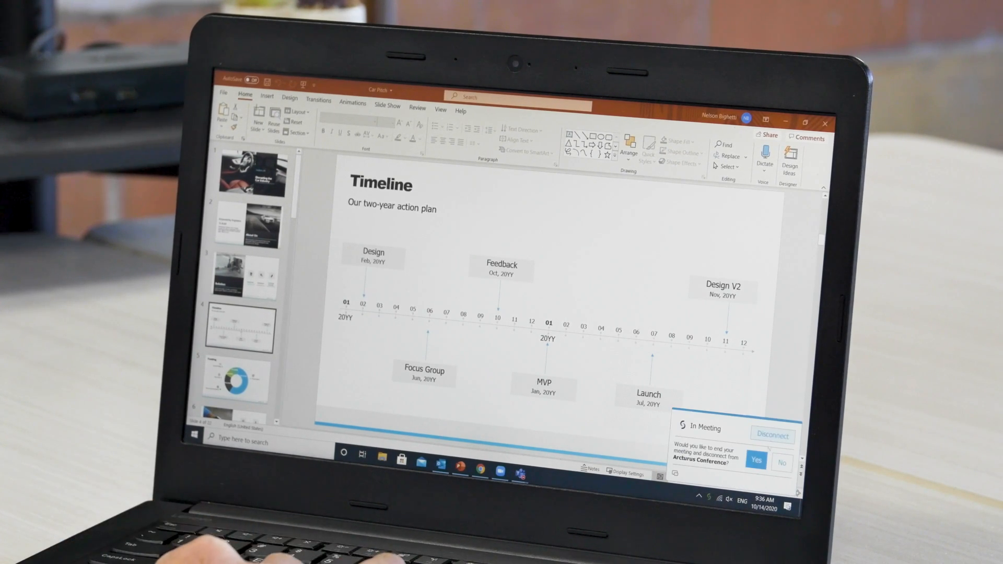